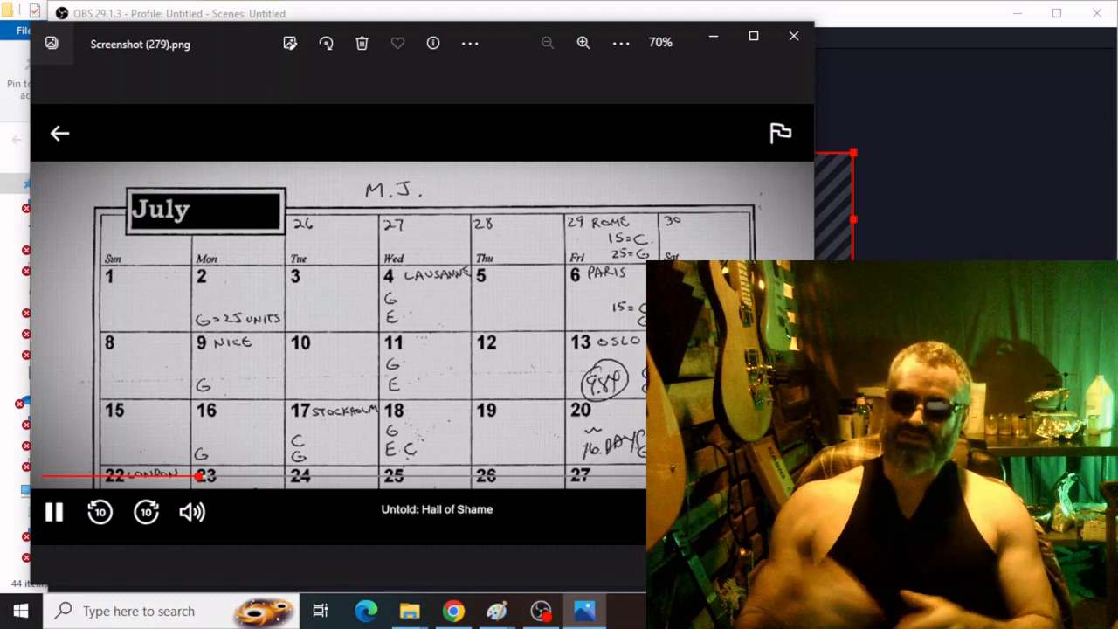
mouse_move(592, 206)
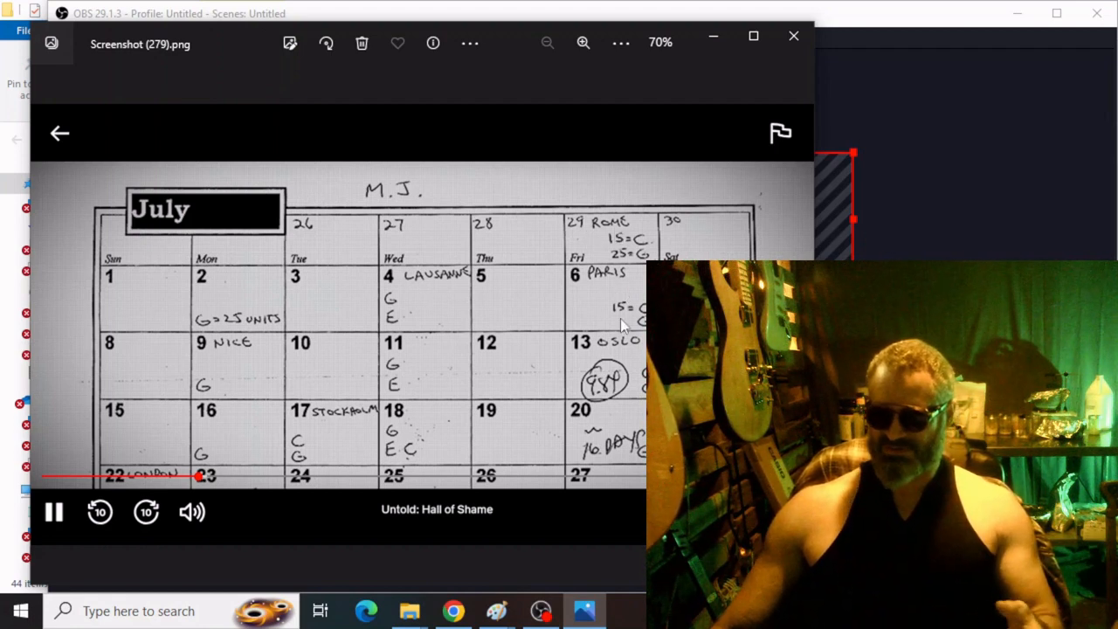
mouse_move(615, 359)
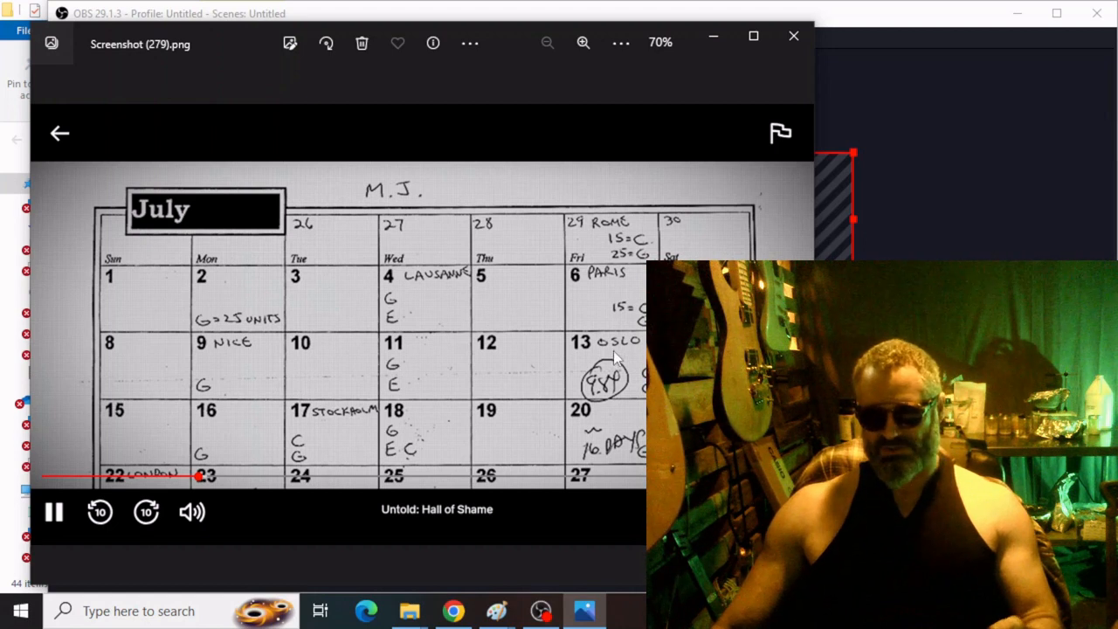
mouse_move(293, 365)
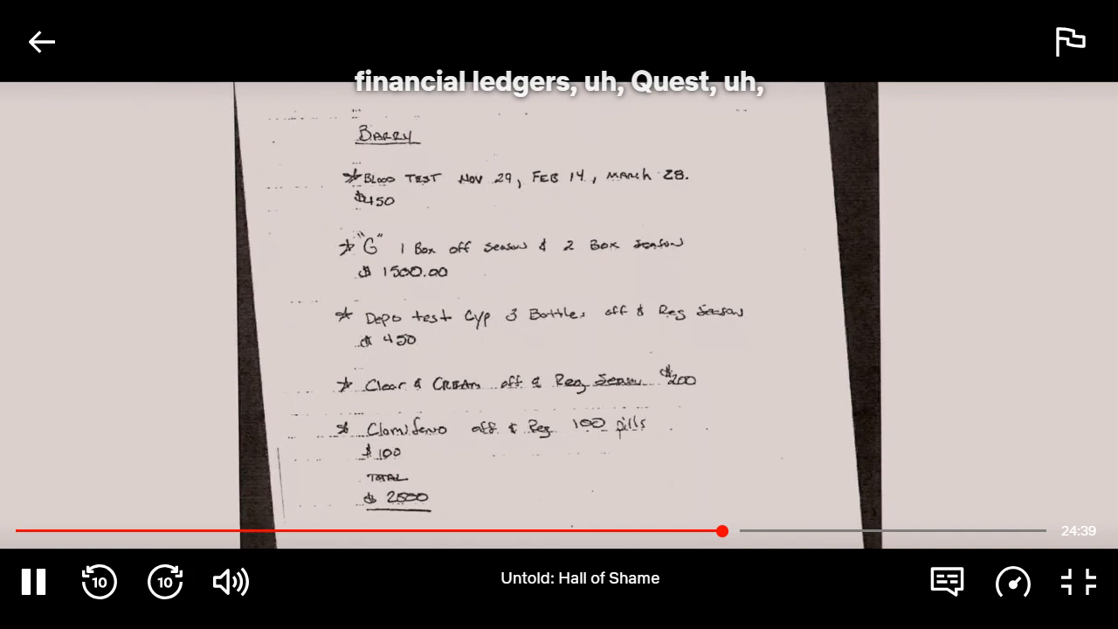
Step back two screenshots from Screenshot (286) to the full ledger page, Screenshot (284).png
left_click(455, 531)
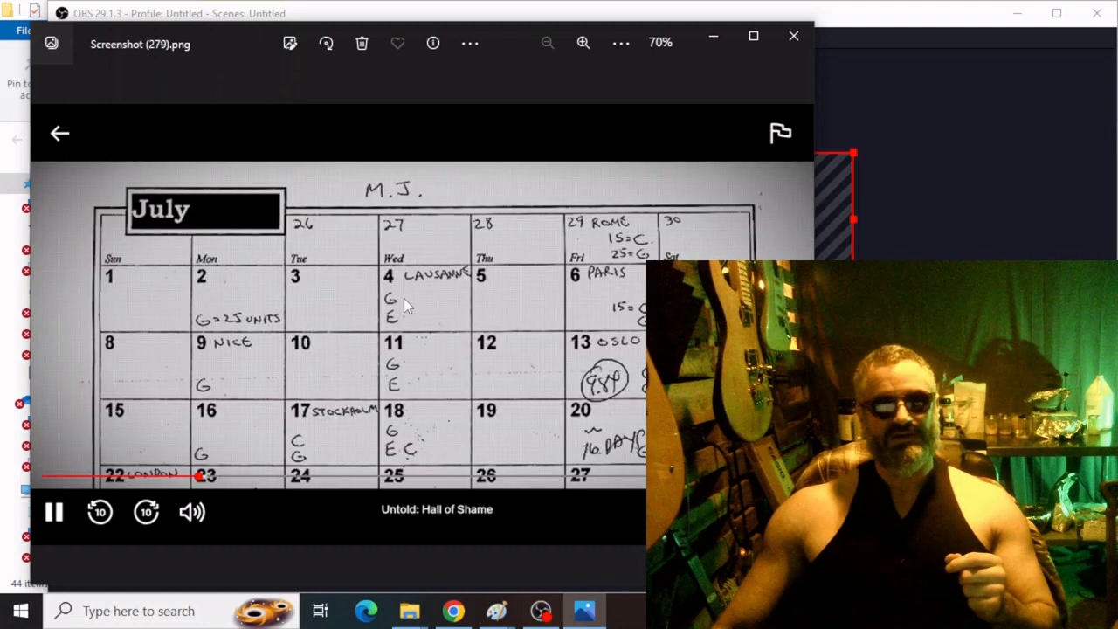
mouse_move(365, 326)
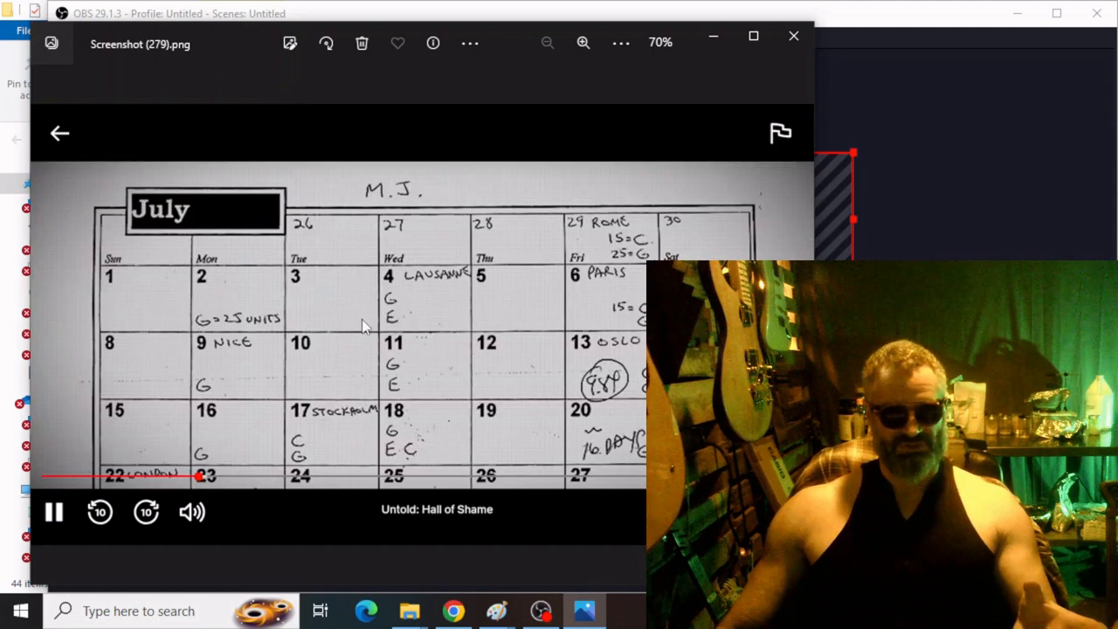
mouse_move(217, 328)
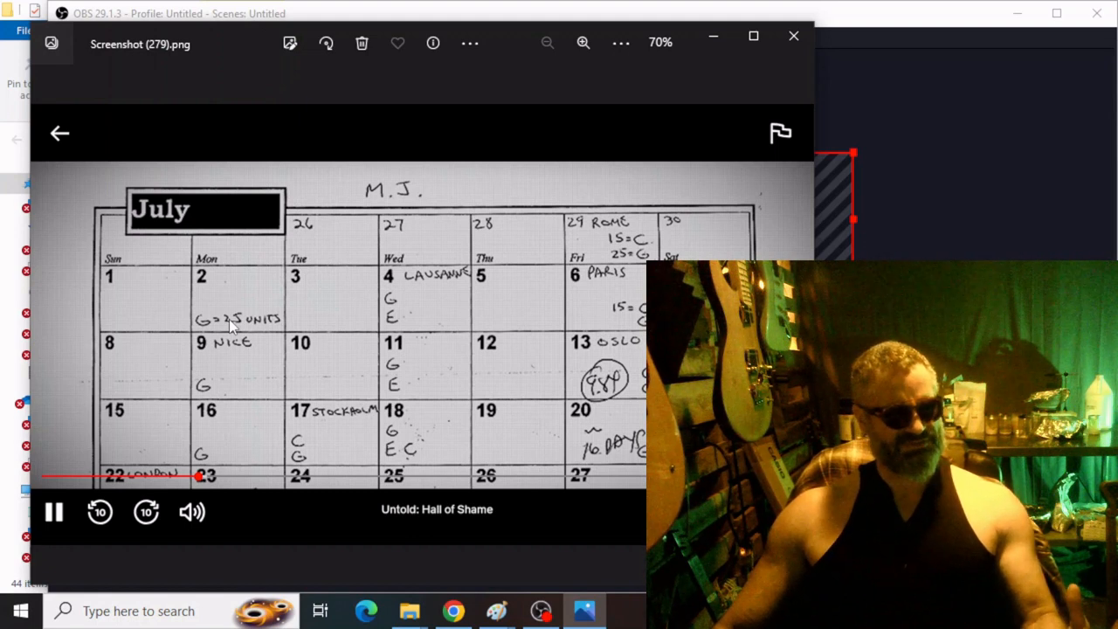
mouse_move(248, 316)
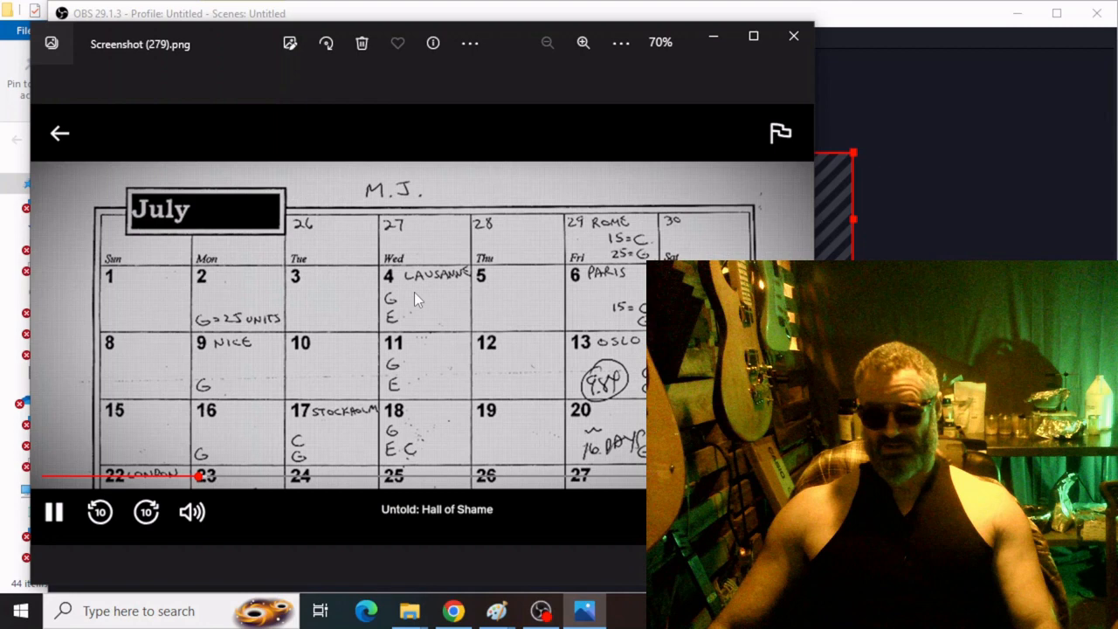
mouse_move(636, 395)
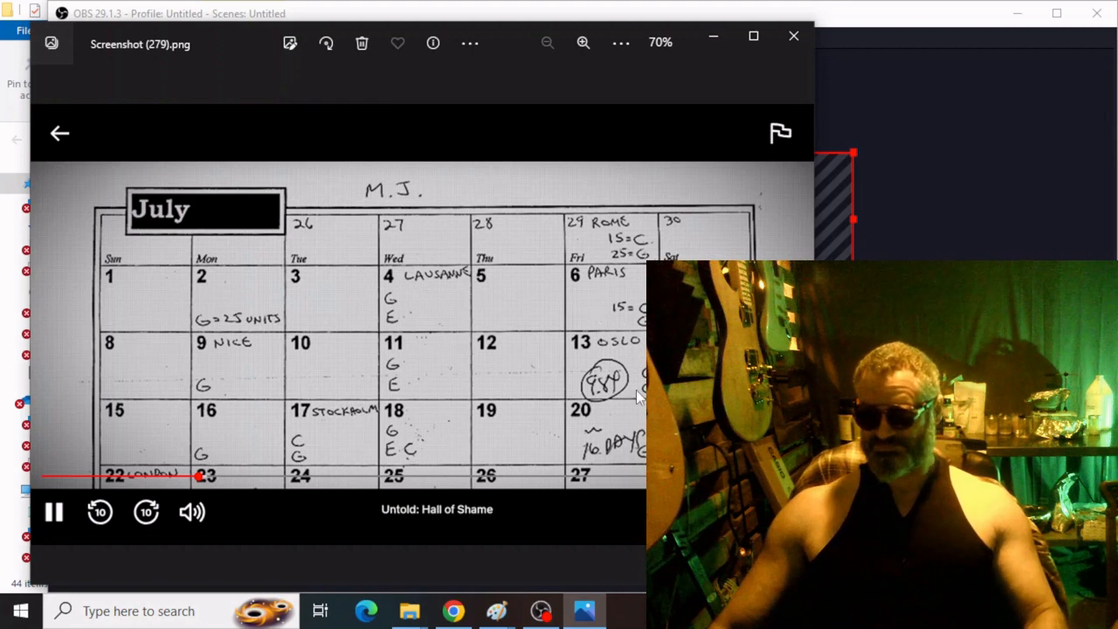
mouse_move(399, 367)
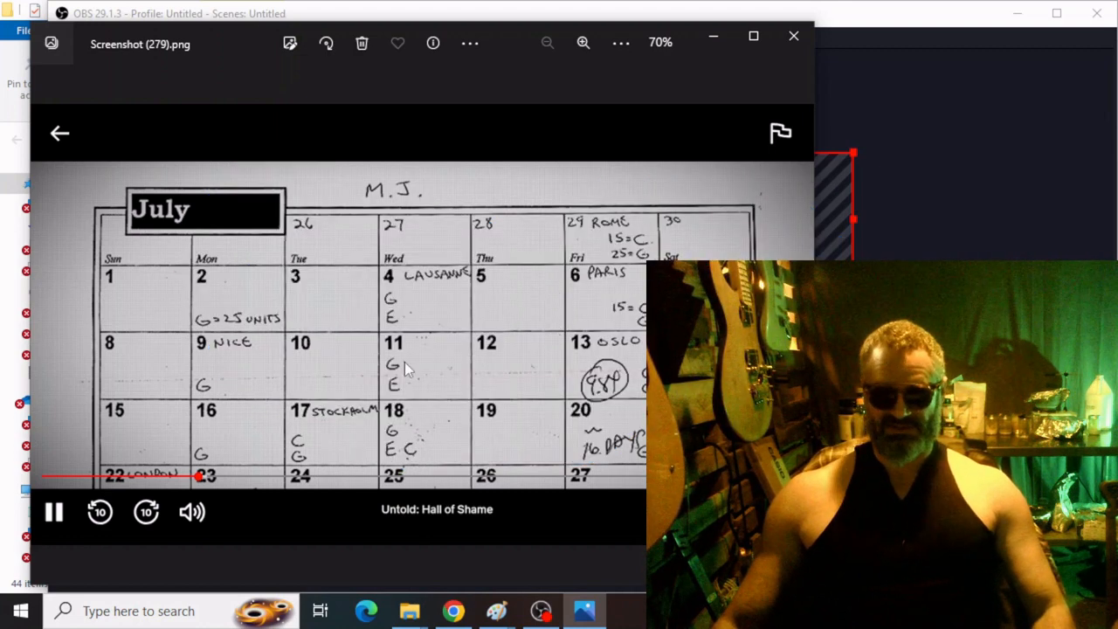
mouse_move(401, 406)
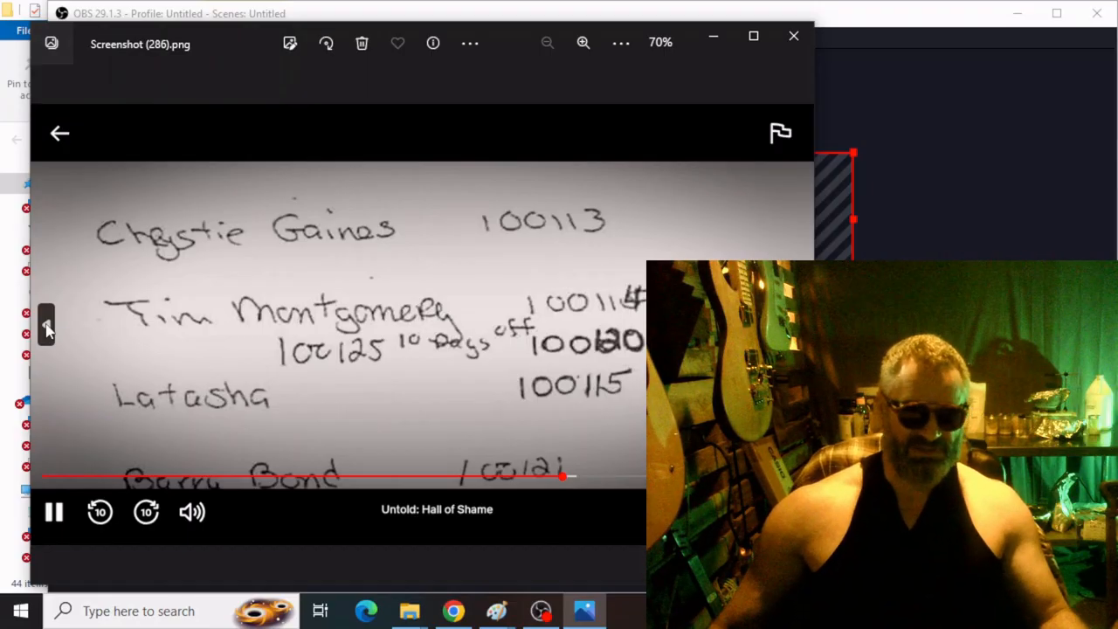
left_click(59, 133)
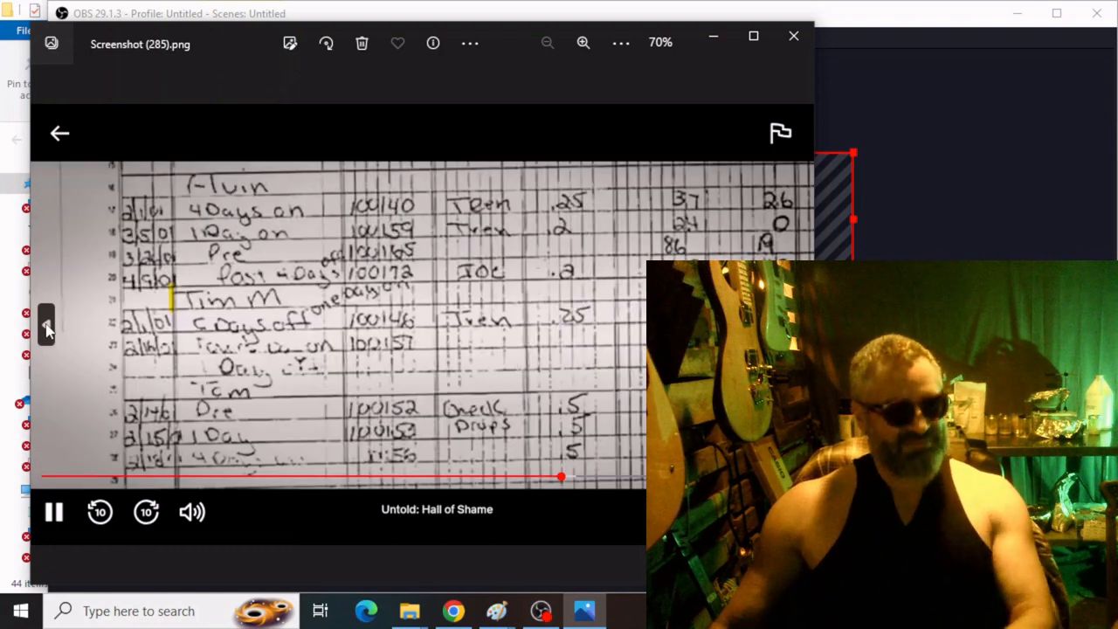
left_click(59, 133)
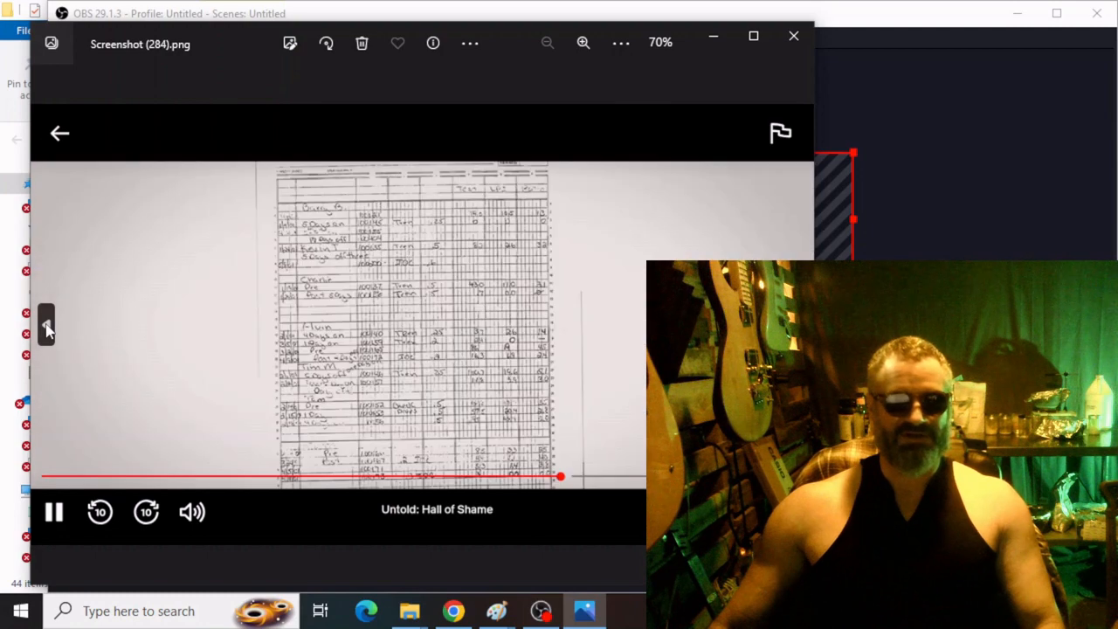